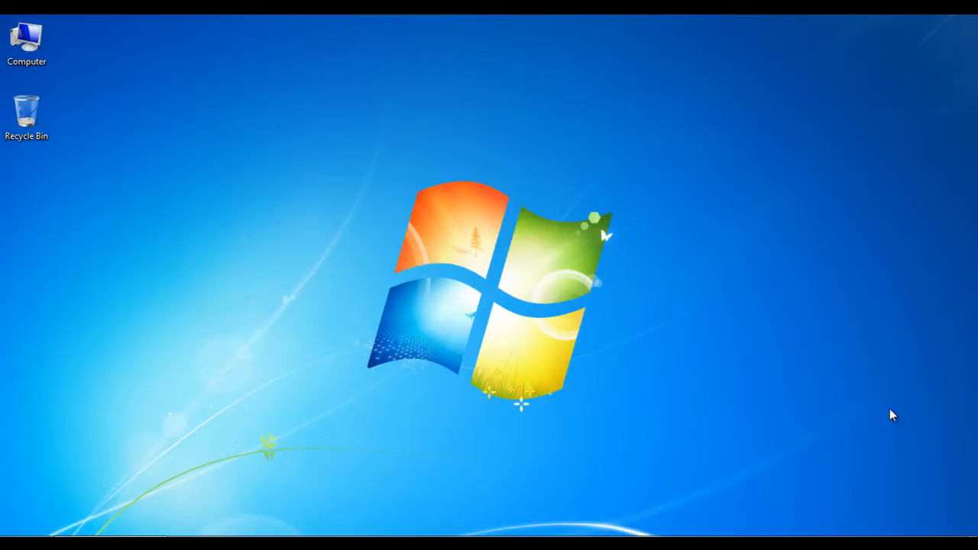
{"action": "mouse_move", "coordinate": [888, 504]}
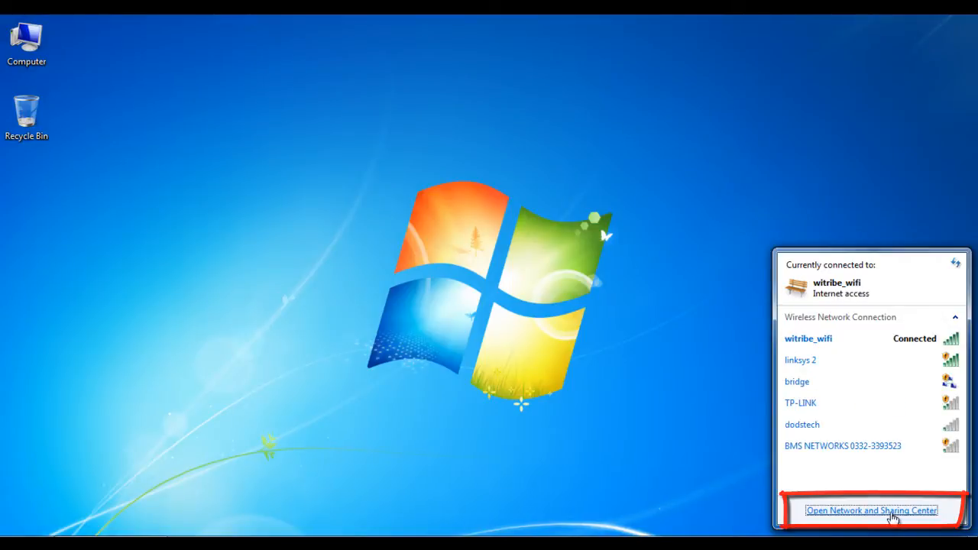
- Open the Network and Sharing Center from the system tray network icon
{"action": "left_click", "coordinate": [872, 509]}
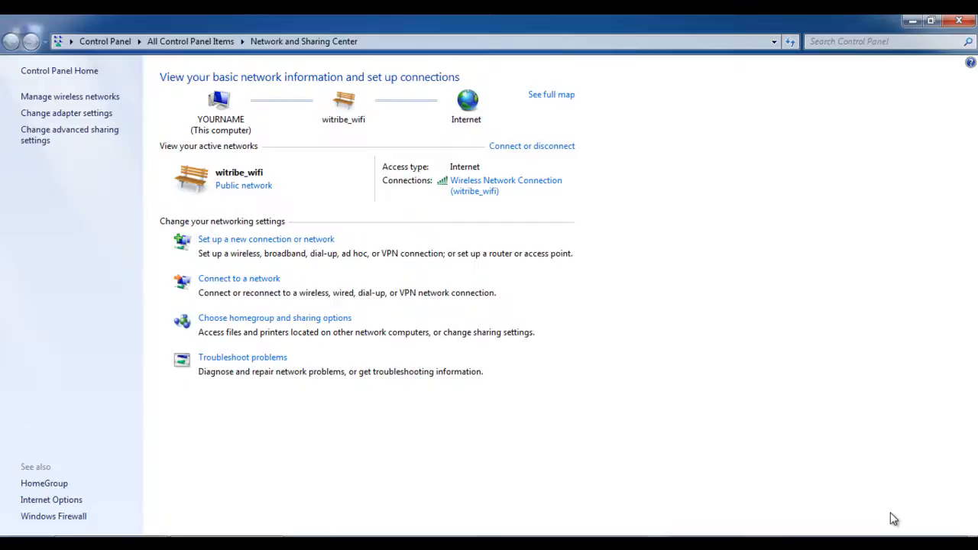
{"action": "mouse_move", "coordinate": [754, 498]}
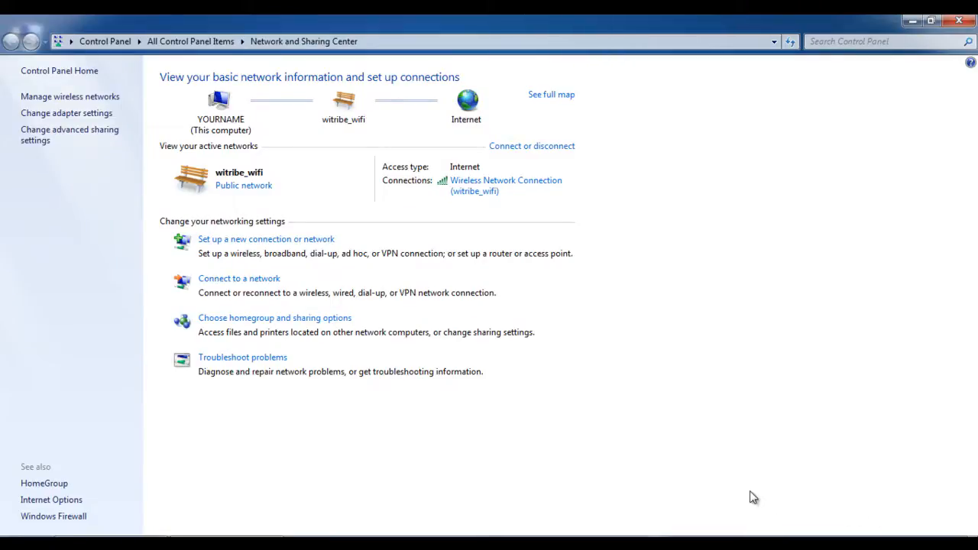
{"action": "mouse_move", "coordinate": [103, 359]}
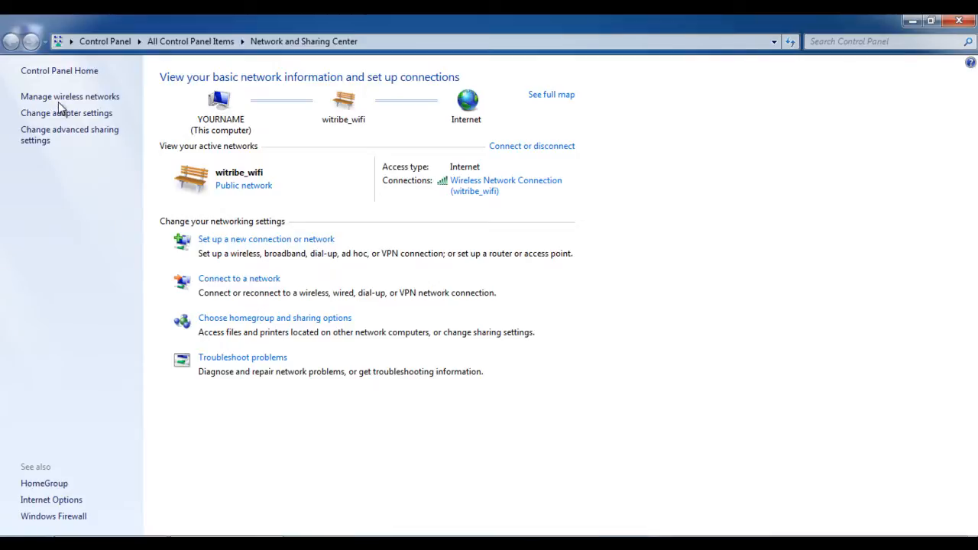
{"action": "left_click", "coordinate": [70, 96]}
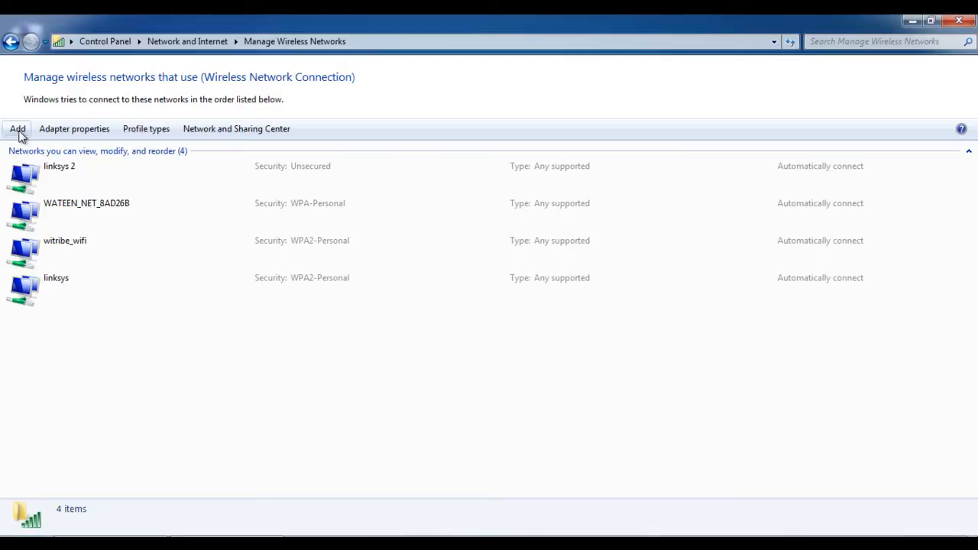
{"action": "mouse_move", "coordinate": [18, 128]}
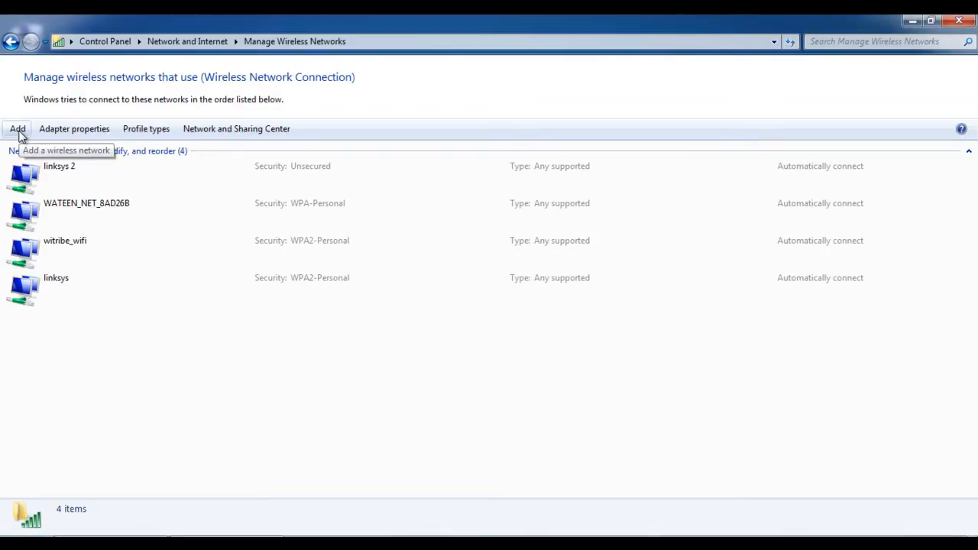
- Manually create the Linksys profile with WPA2-Personal, AES and a security key
{"action": "left_click", "coordinate": [17, 129]}
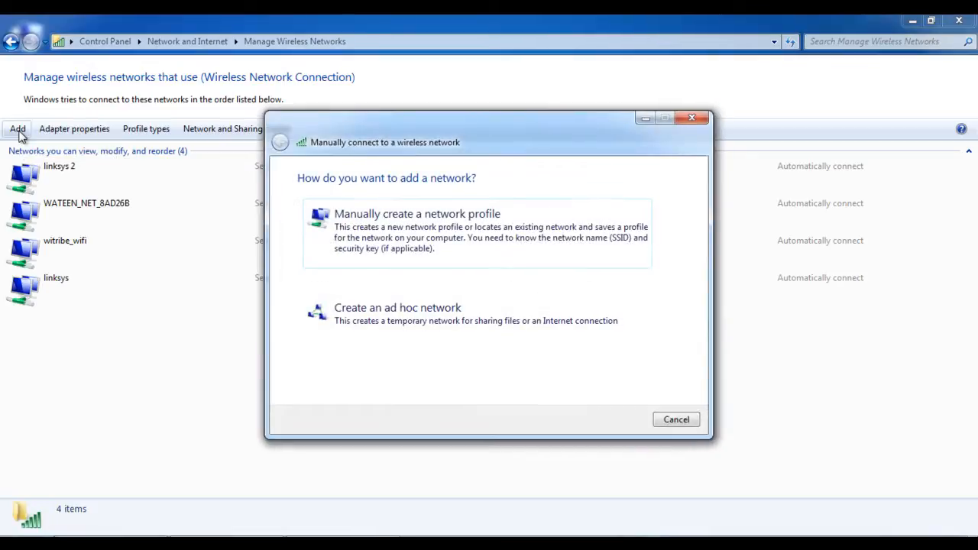
{"action": "mouse_move", "coordinate": [418, 237]}
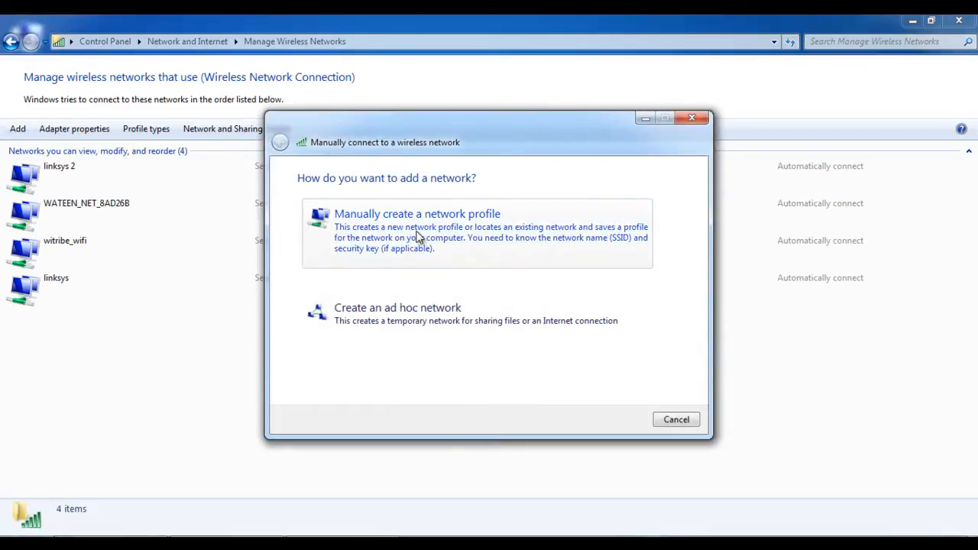
{"action": "left_click", "coordinate": [417, 214]}
{"action": "type", "text": "Linksys"}
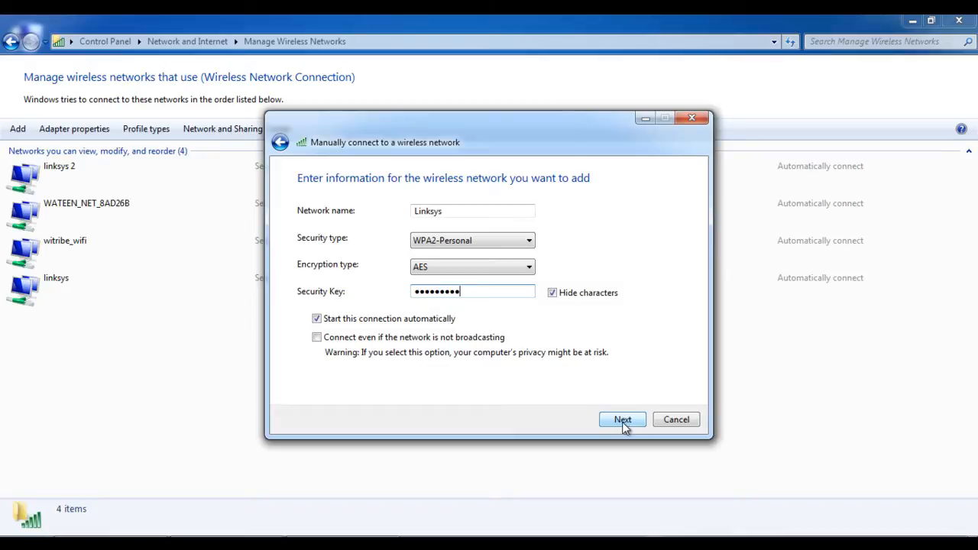
{"action": "left_click", "coordinate": [622, 420]}
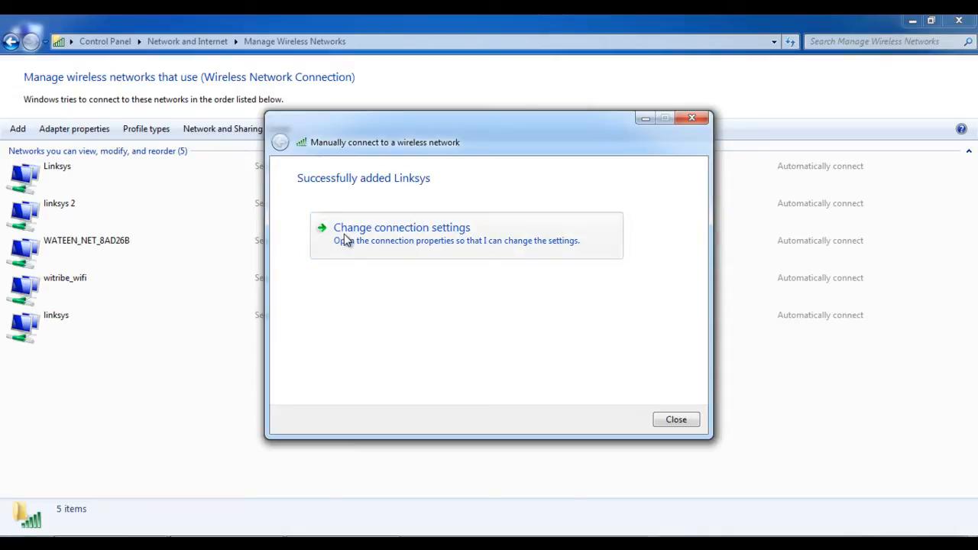
- Open Change connection settings to show the Linksys Wireless Network Properties
{"action": "left_click", "coordinate": [401, 226]}
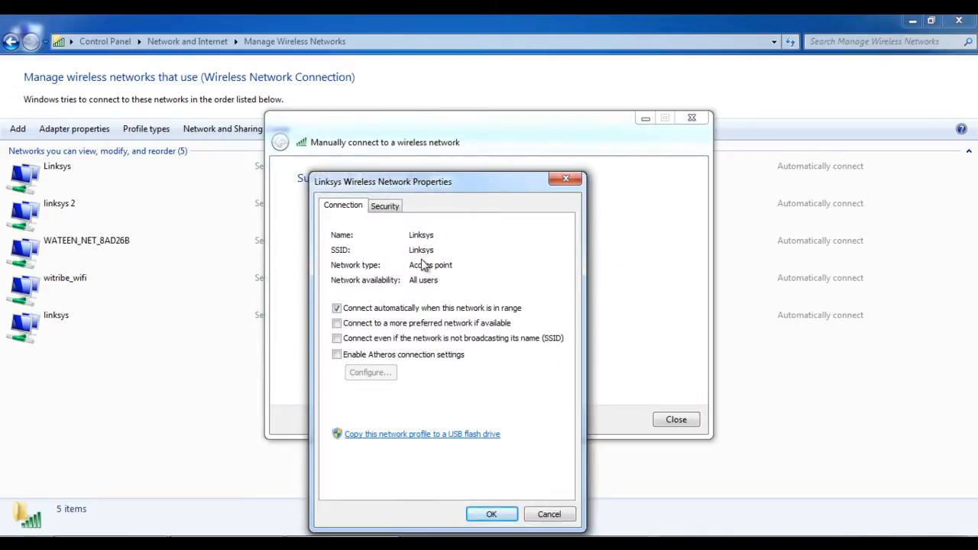